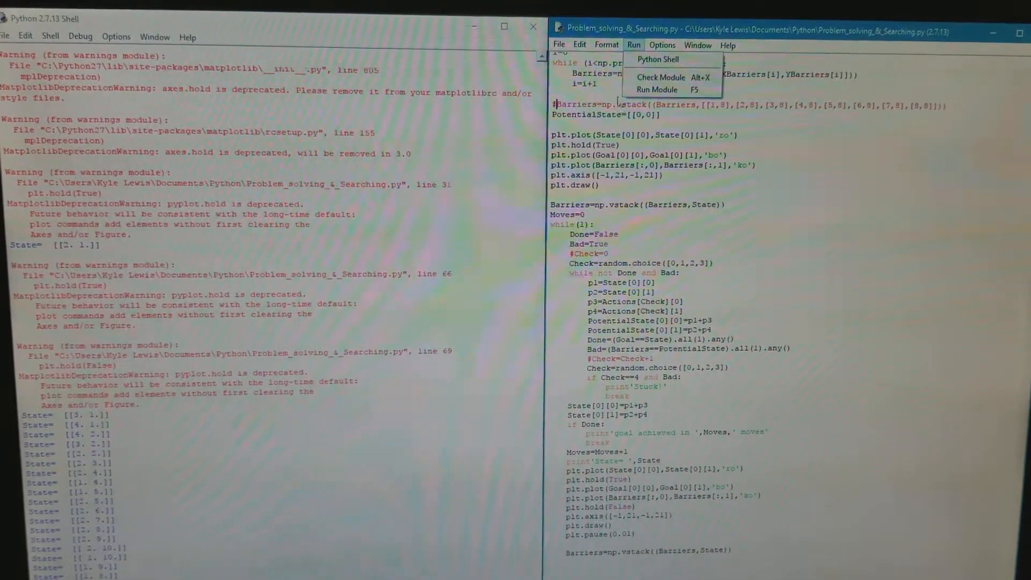
Run the barrier-search module so the matplotlib figure shows the dotted barrier grid and moving point.
left_click(657, 89)
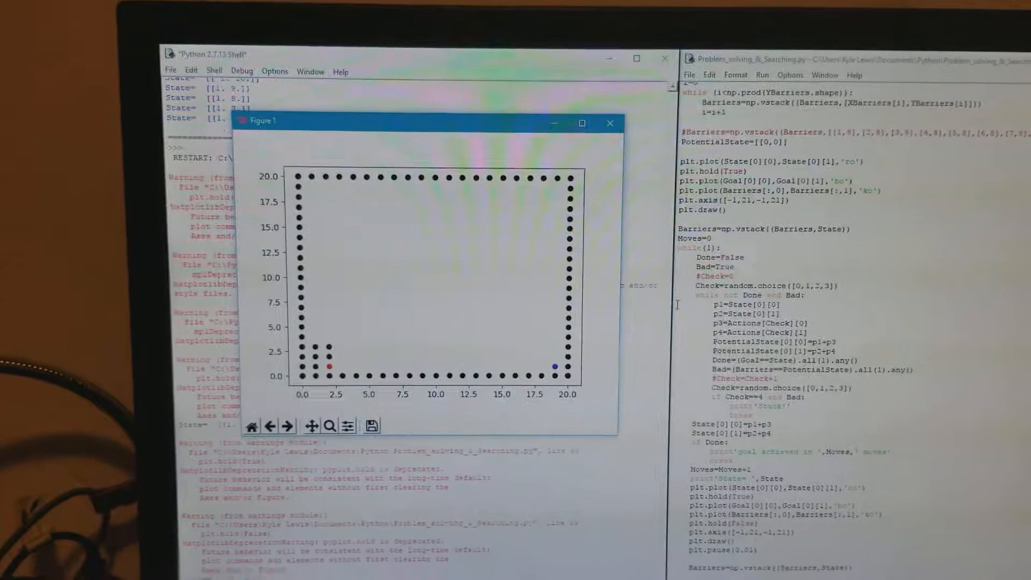